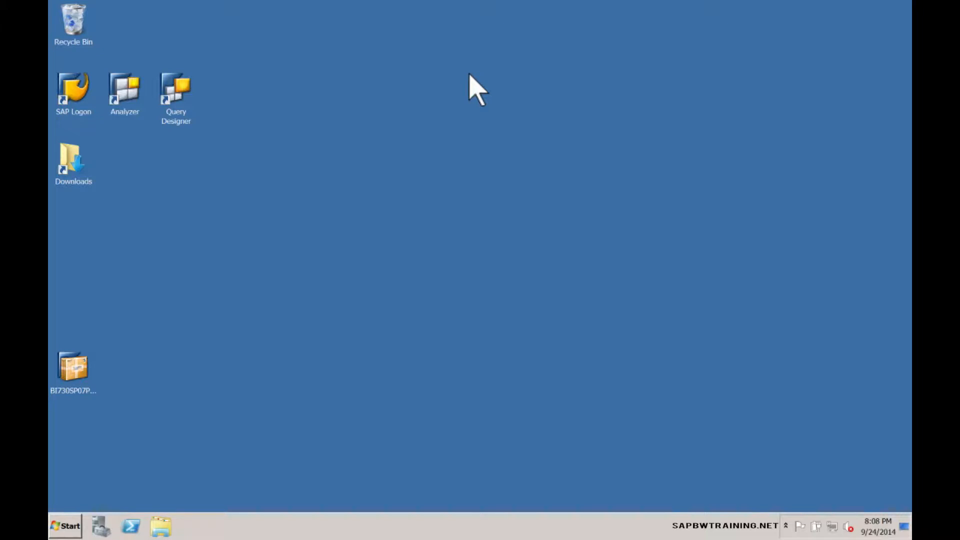
pyautogui.moveTo(122, 230)
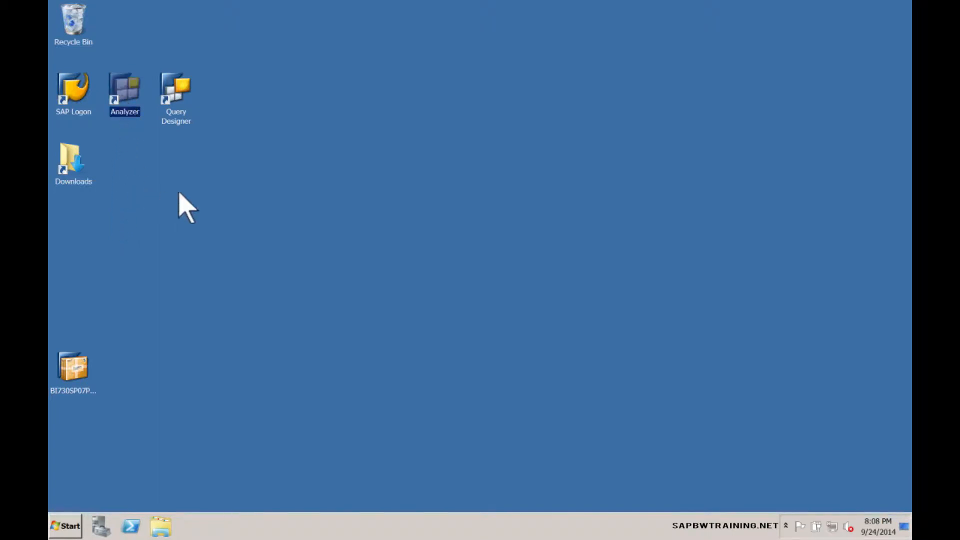
# - Launch SAP Logon from the desktop and open the BW Sandbox connection's logon screen
pyautogui.click(176, 92)
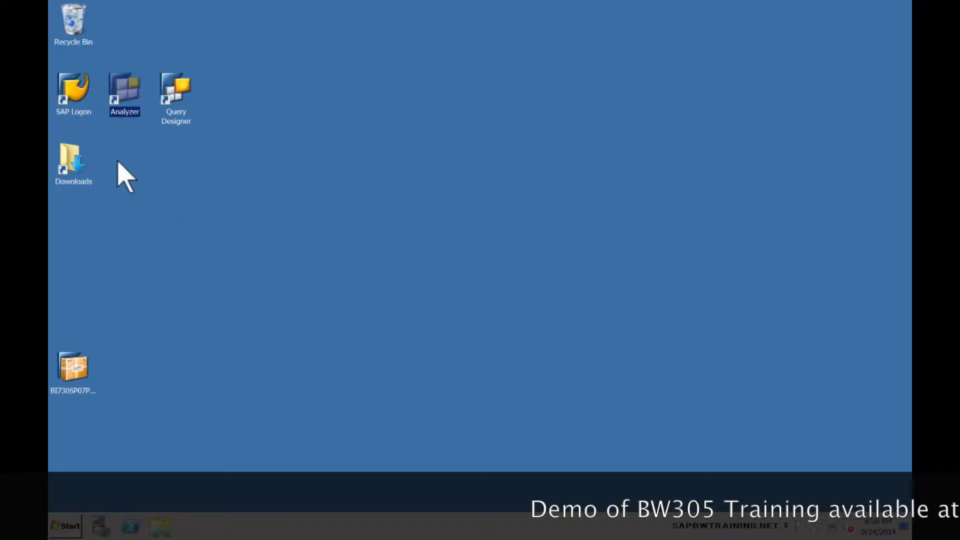
pyautogui.moveTo(272, 324)
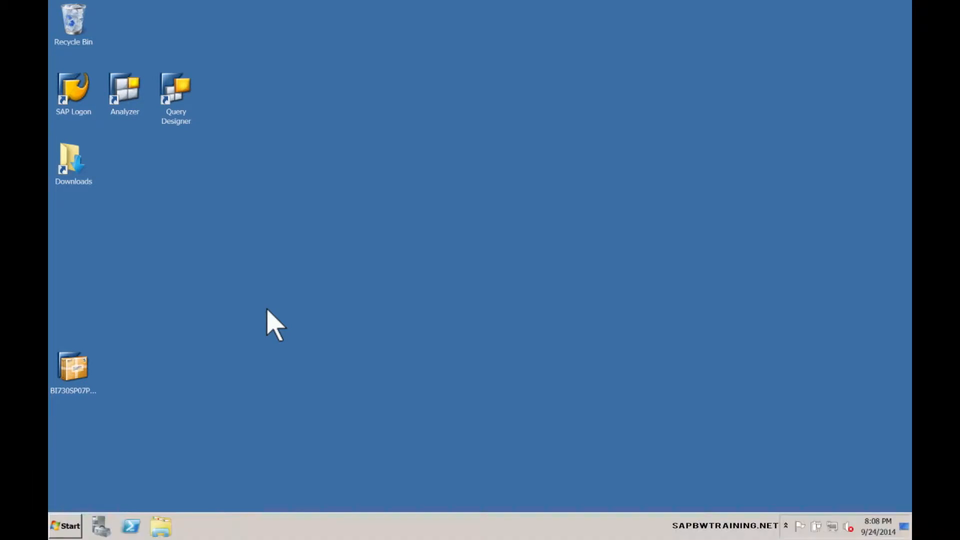
pyautogui.moveTo(181, 254)
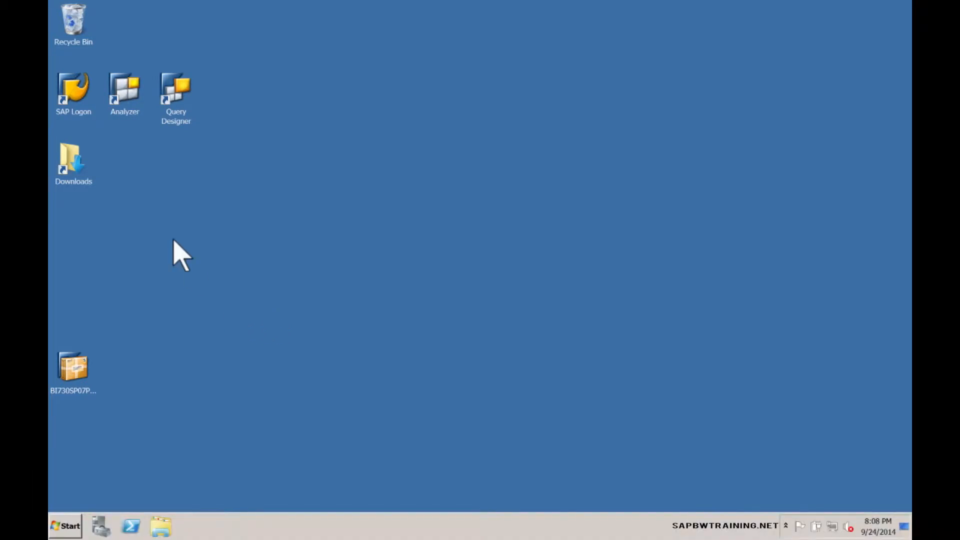
pyautogui.moveTo(92, 128)
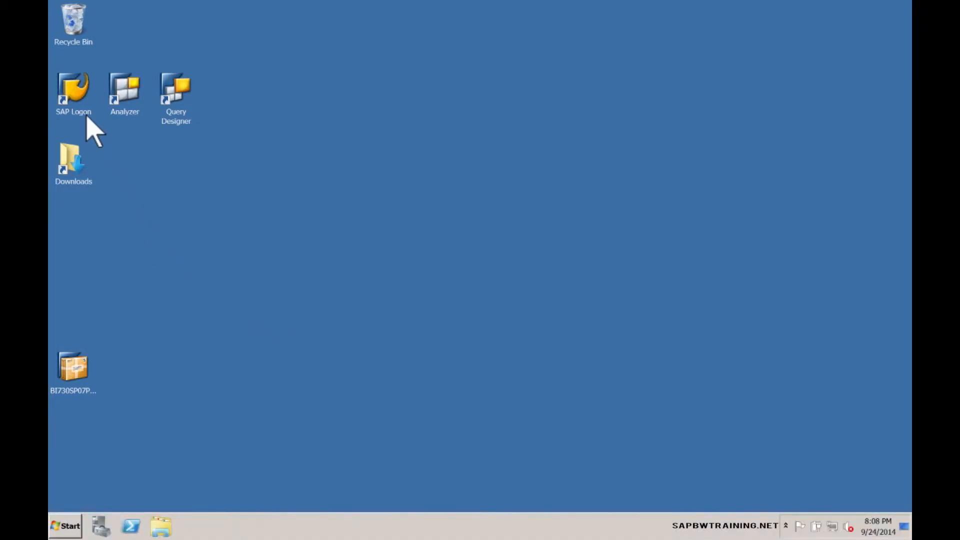
pyautogui.doubleClick(73, 92)
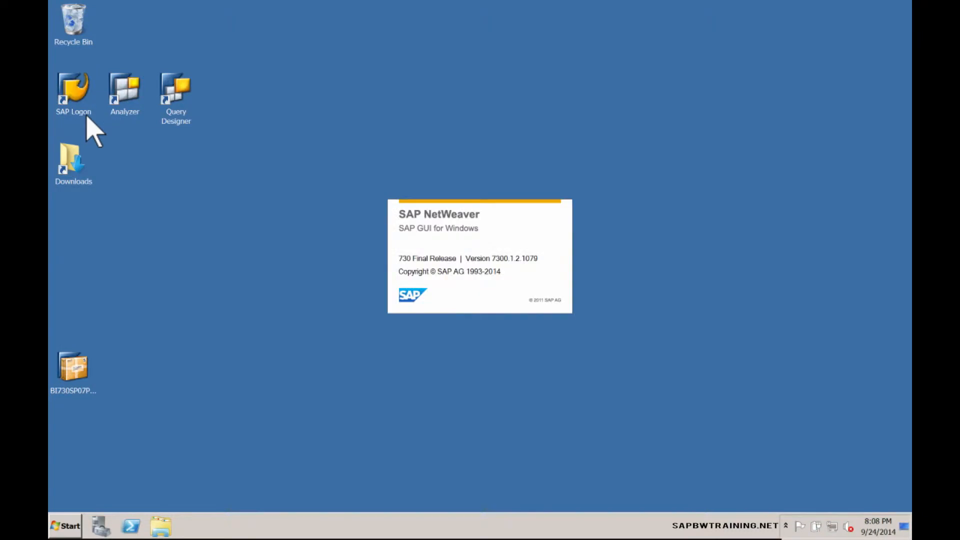
pyautogui.doubleClick(73, 92)
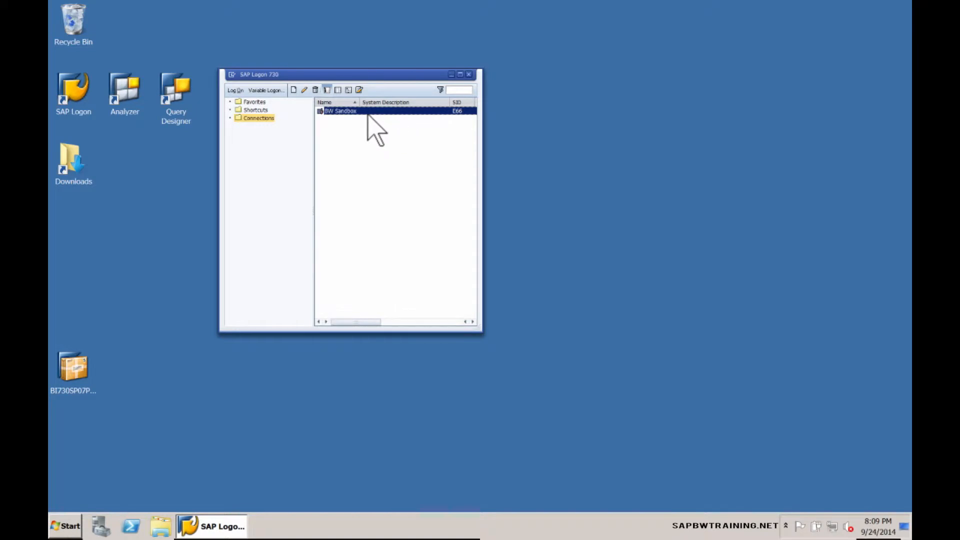
pyautogui.moveTo(362, 116)
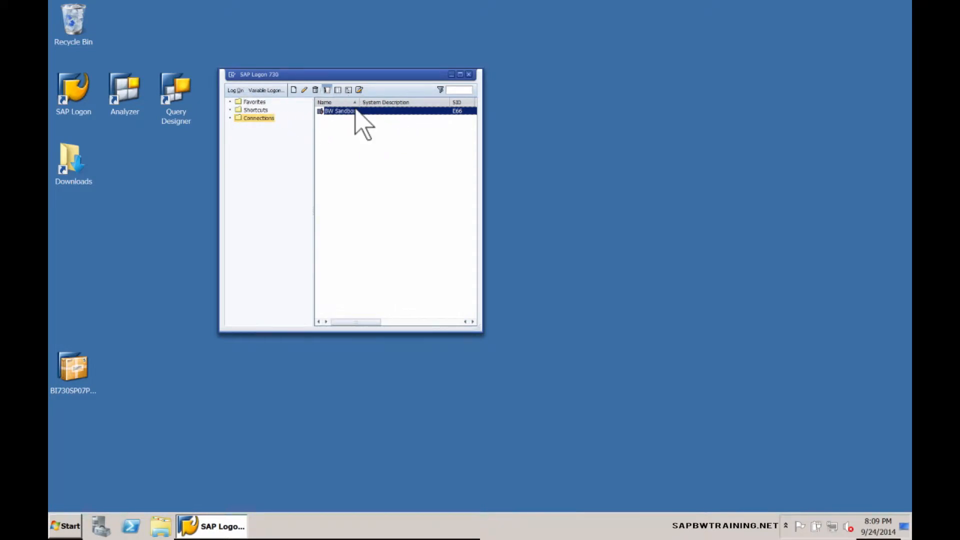
pyautogui.doubleClick(340, 111)
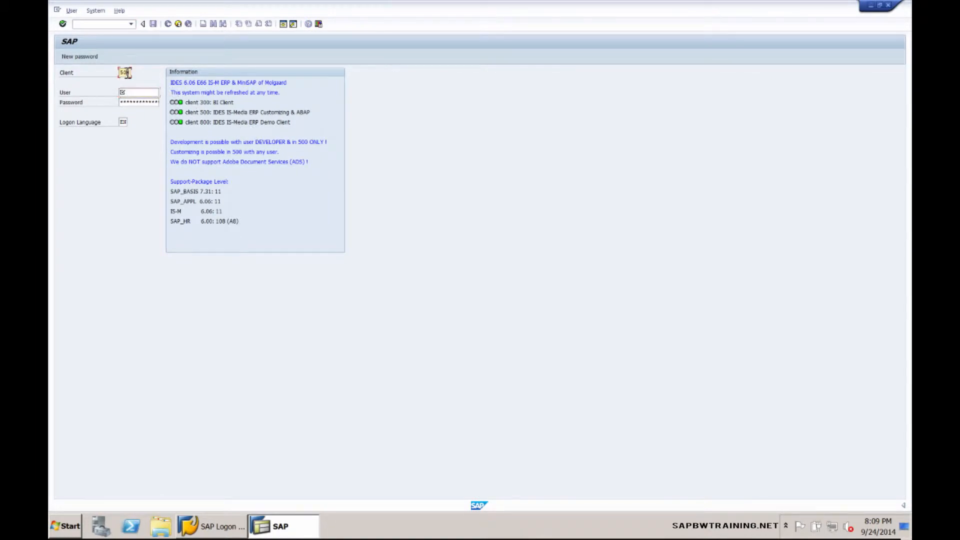
# - Log on to BW Sandbox with client, user and password to reach SAP Easy Access
pyautogui.click(140, 92)
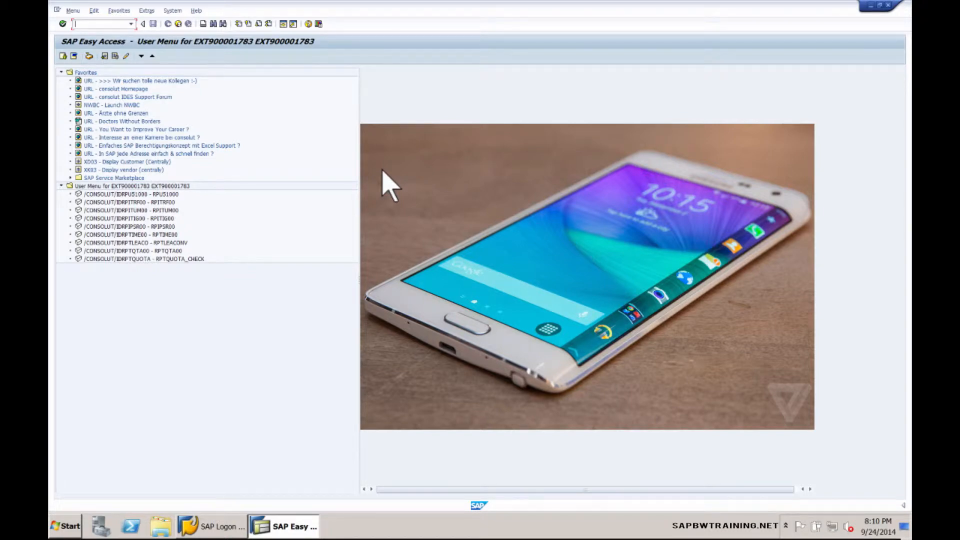
pyautogui.moveTo(422, 181)
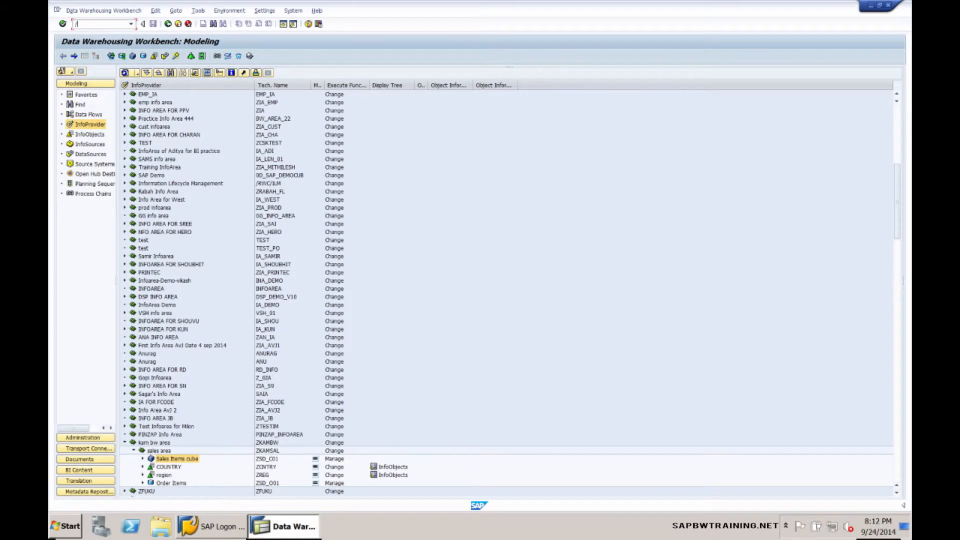
pyautogui.moveTo(104, 324)
pyautogui.write('n')
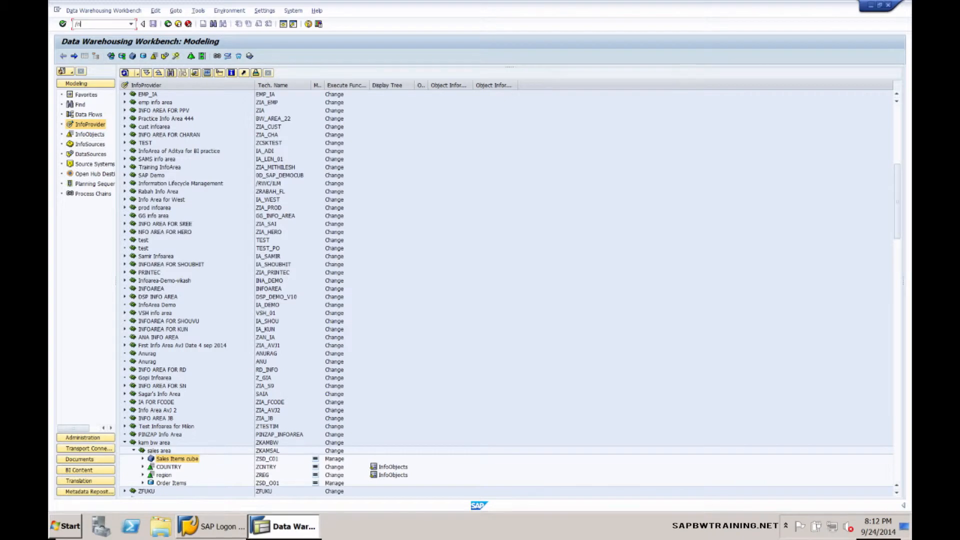
pyautogui.moveTo(284, 193)
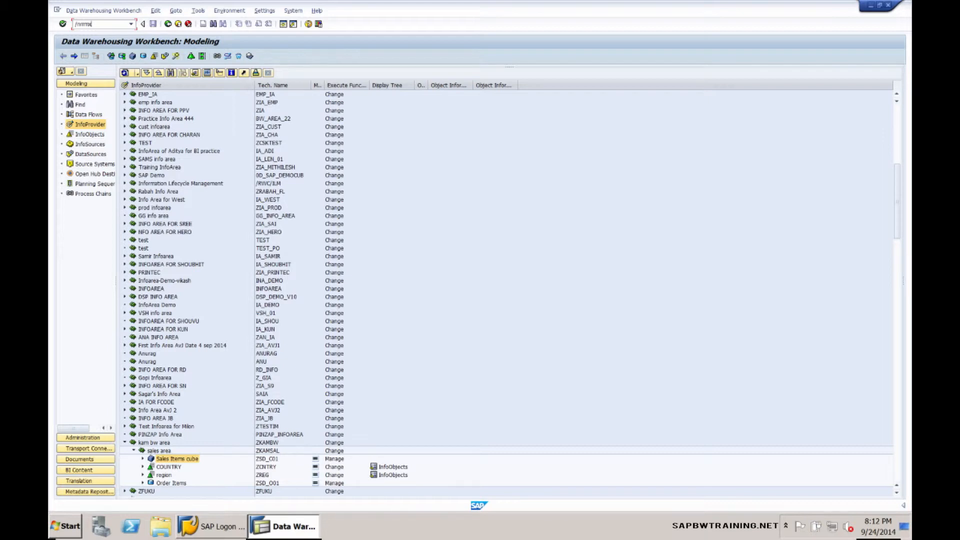
pyautogui.moveTo(297, 208)
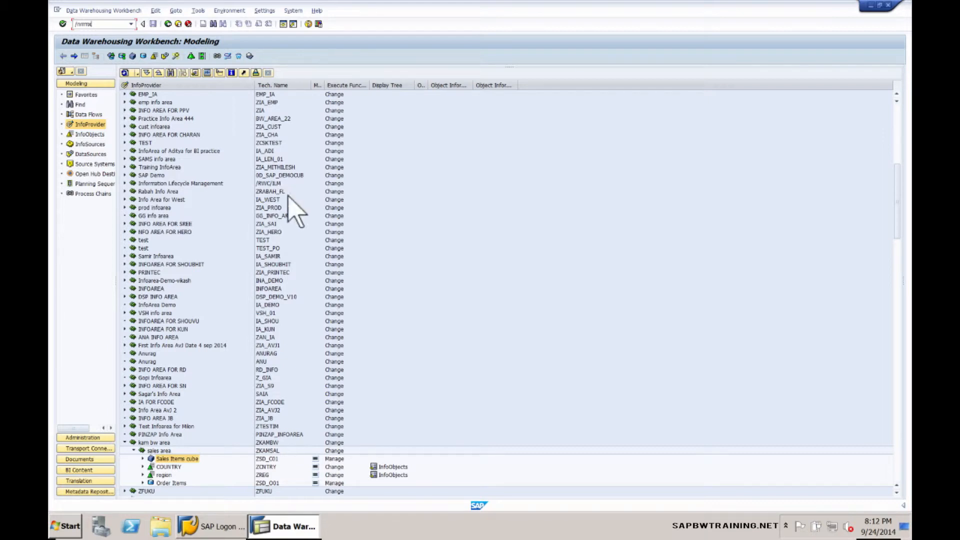
# - Check the SAP Logon window, then focus the command field to launch BEx Analyzer via /nrrmx
pyautogui.click(211, 526)
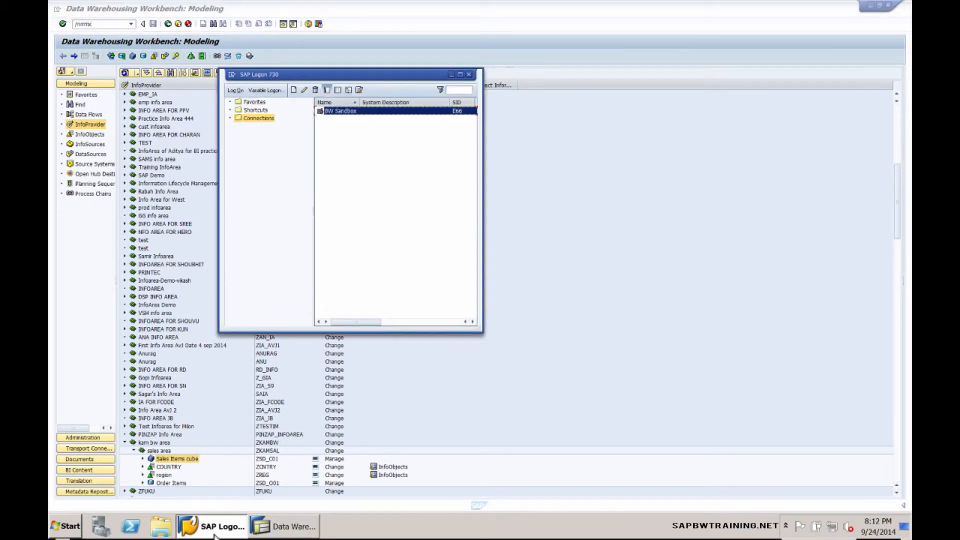
pyautogui.click(469, 74)
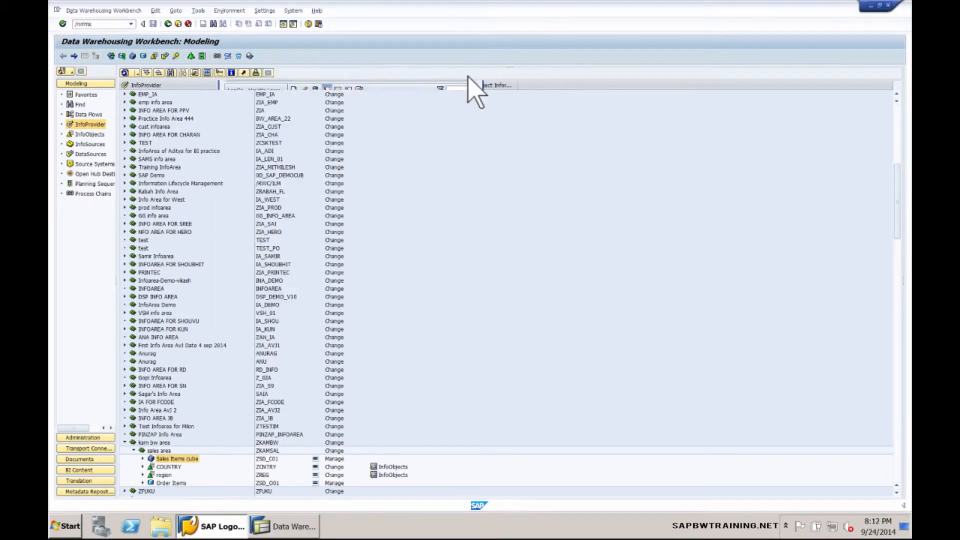
pyautogui.click(103, 23)
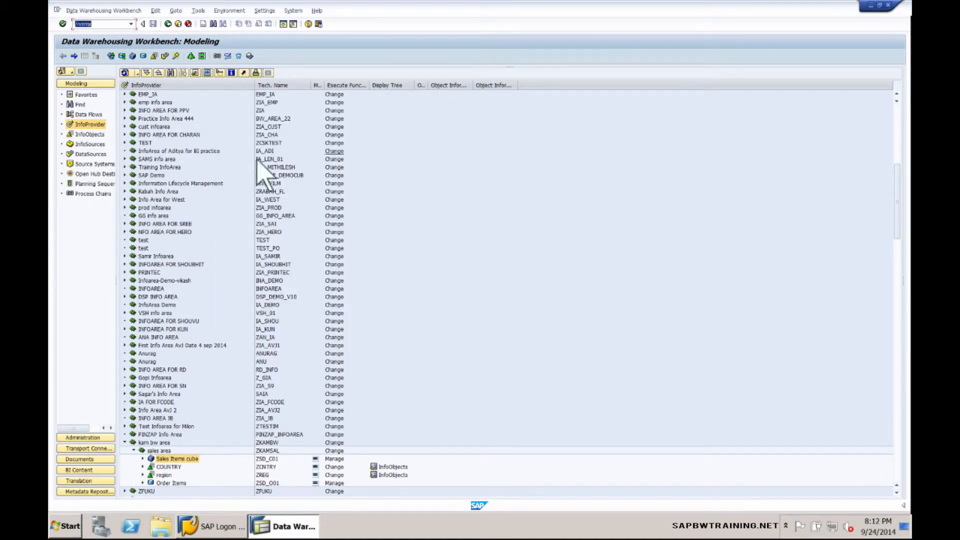
pyautogui.moveTo(104, 61)
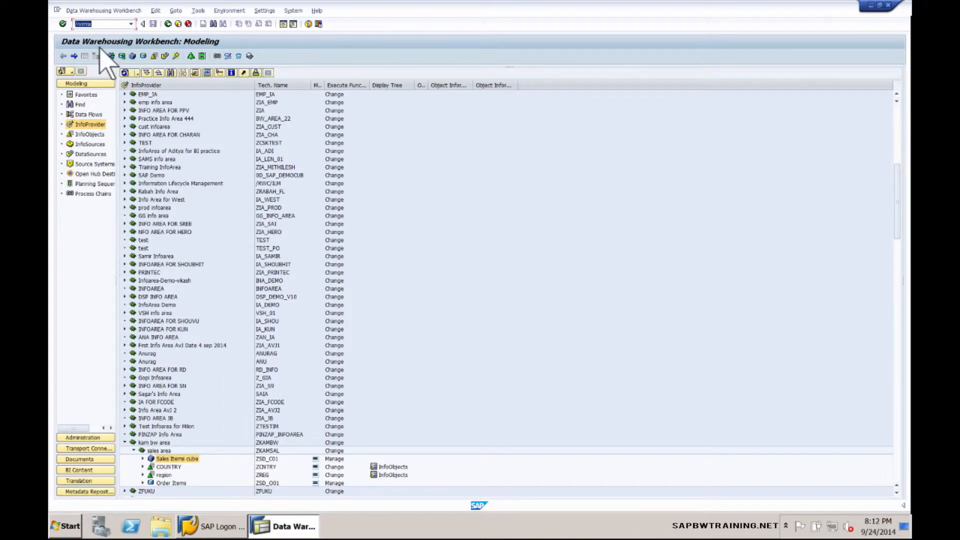
pyautogui.moveTo(211, 58)
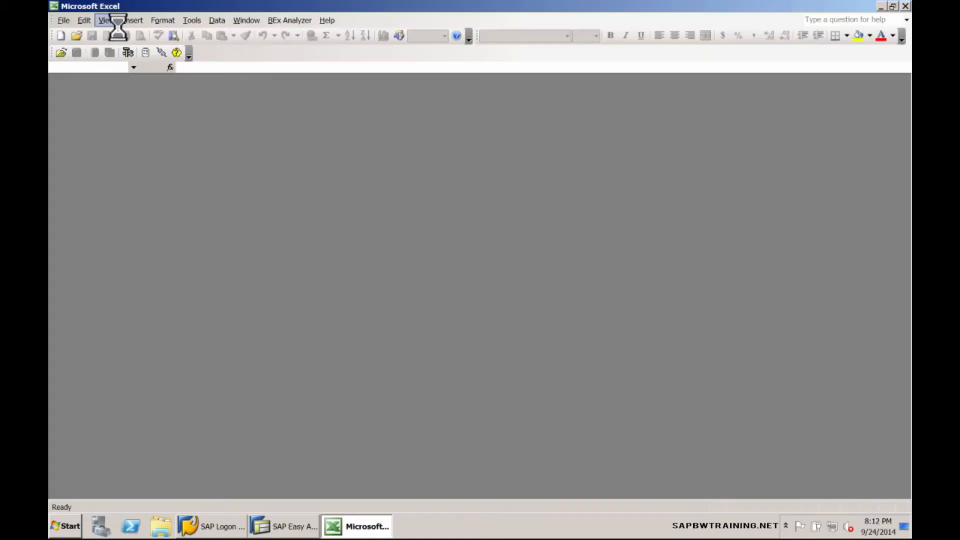
pyautogui.moveTo(331, 450)
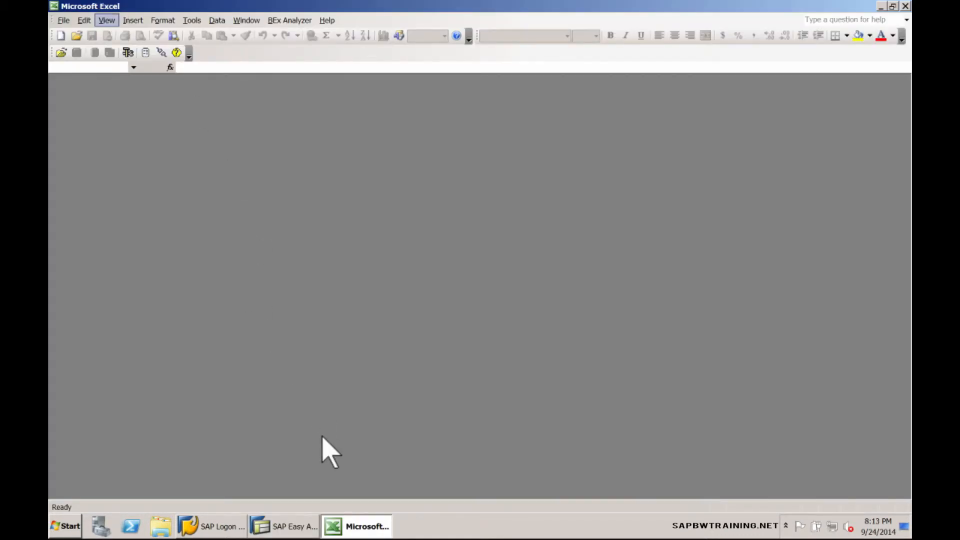
pyautogui.moveTo(122, 104)
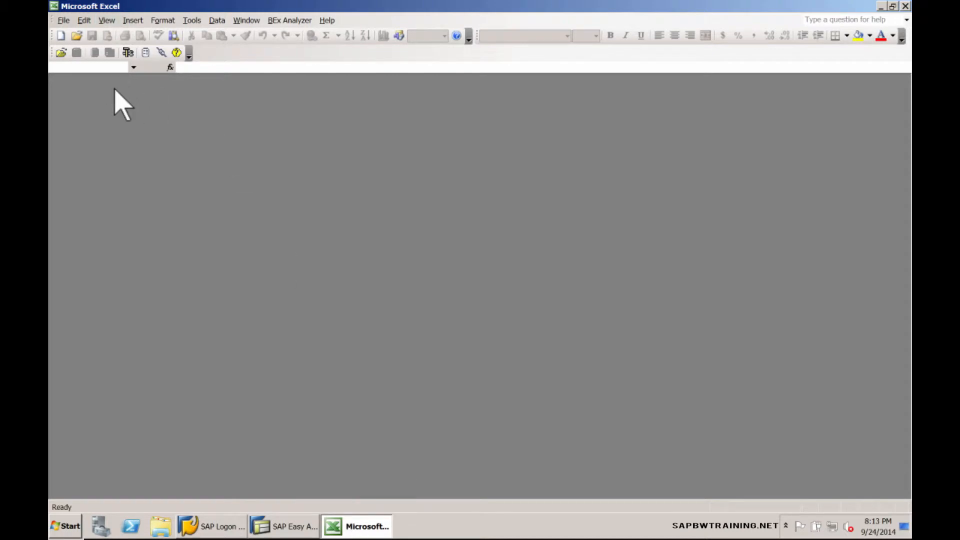
pyautogui.moveTo(181, 138)
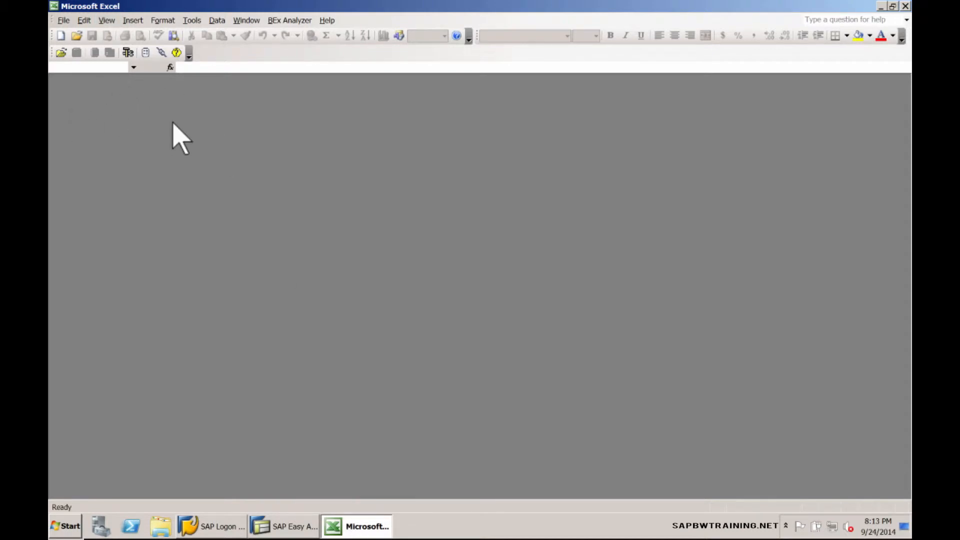
pyautogui.moveTo(122, 129)
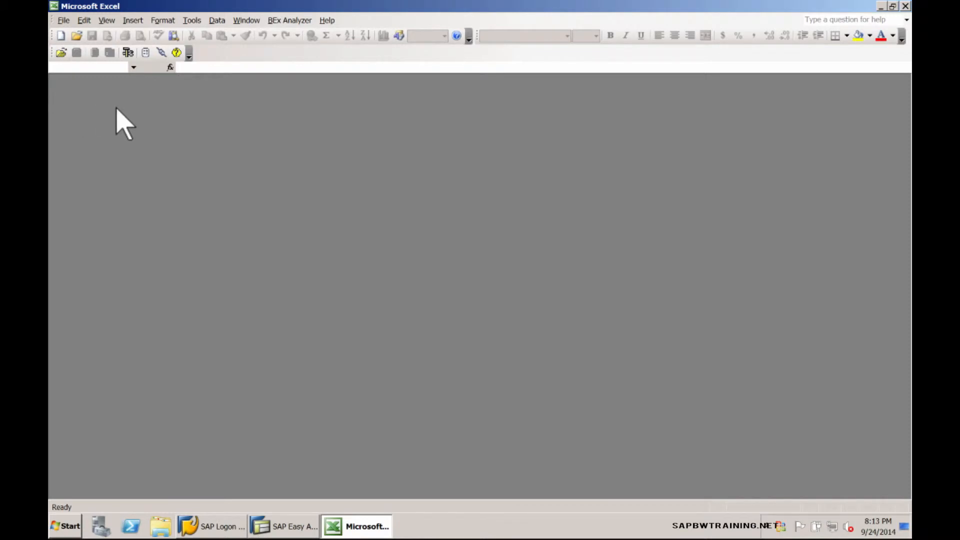
pyautogui.moveTo(214, 141)
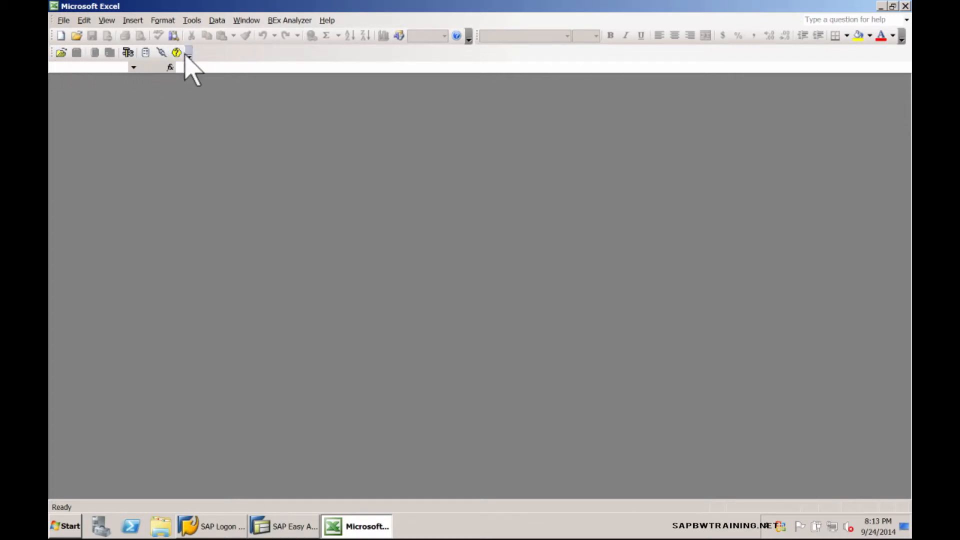
pyautogui.moveTo(113, 46)
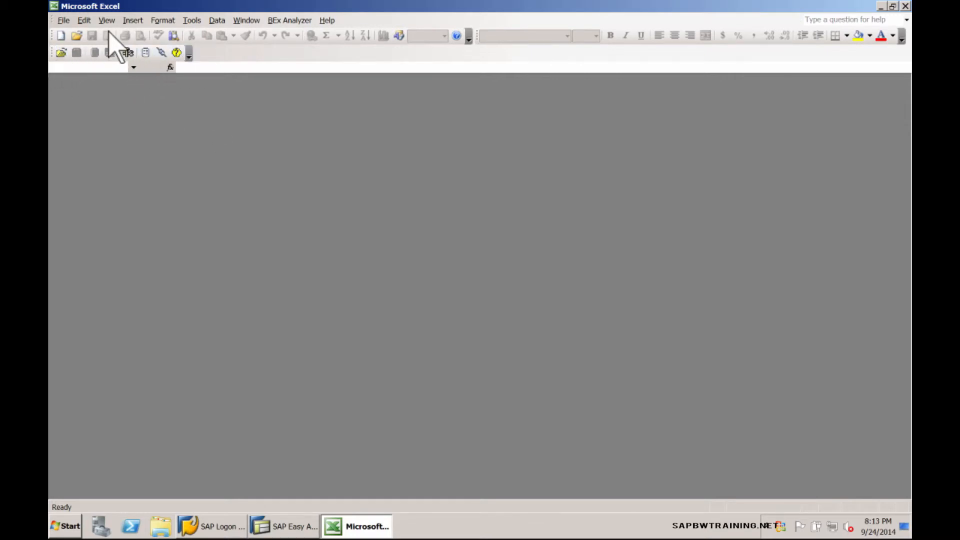
# - Enable the BEx Design Toolbox toolbar from Excel's View menu
pyautogui.click(107, 20)
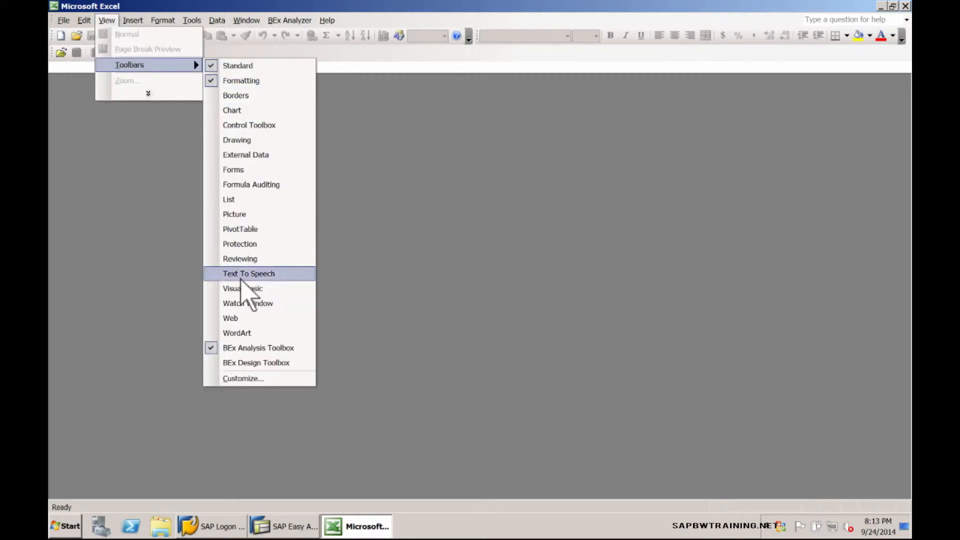
pyautogui.moveTo(236, 361)
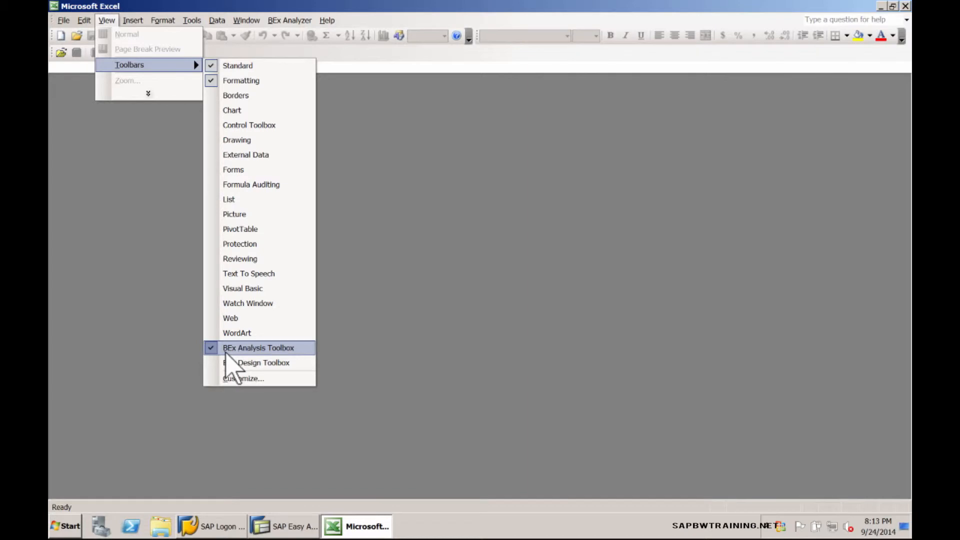
pyautogui.moveTo(257, 362)
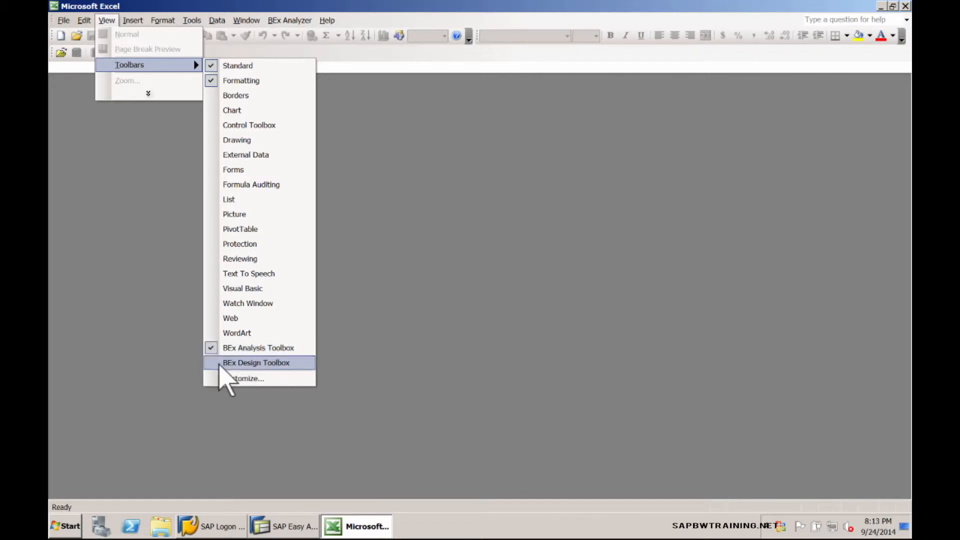
pyautogui.click(256, 362)
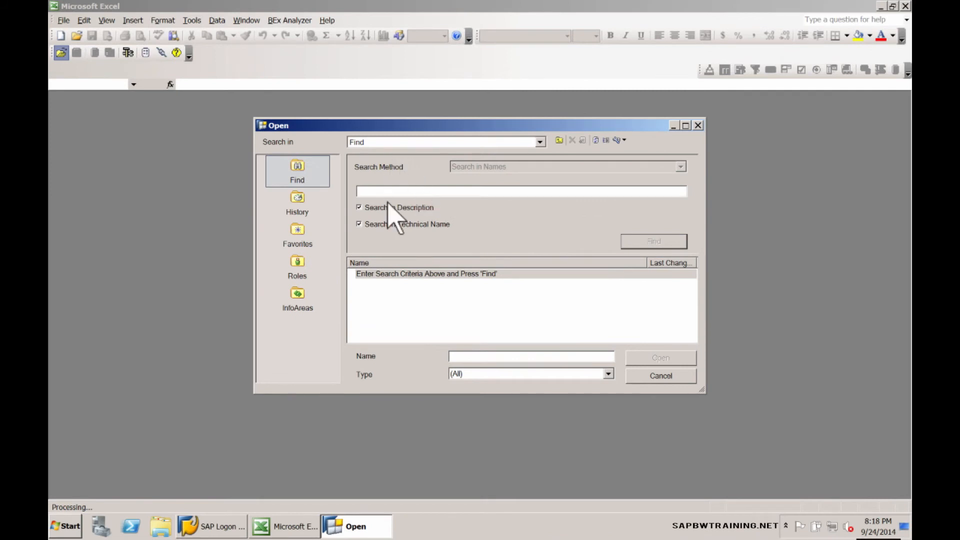
pyautogui.moveTo(416, 236)
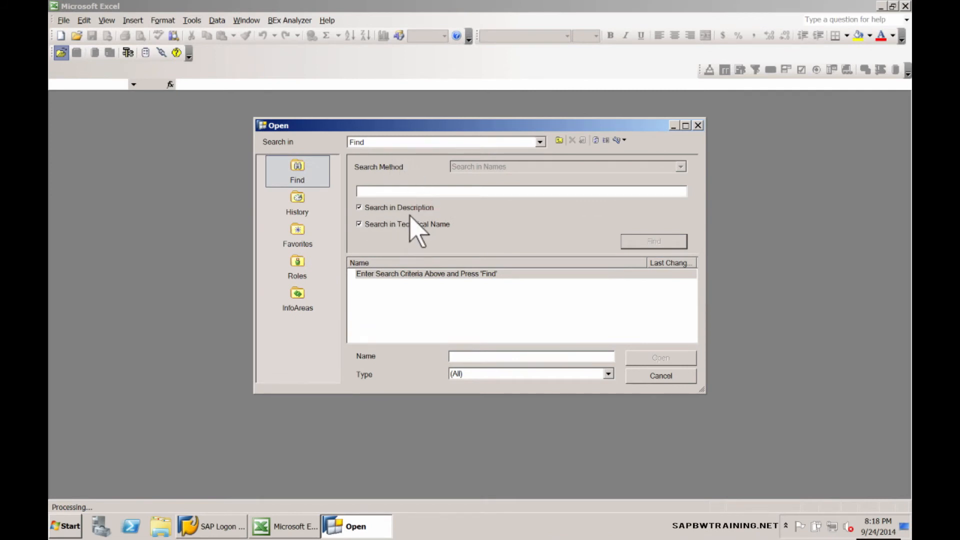
pyautogui.moveTo(391, 233)
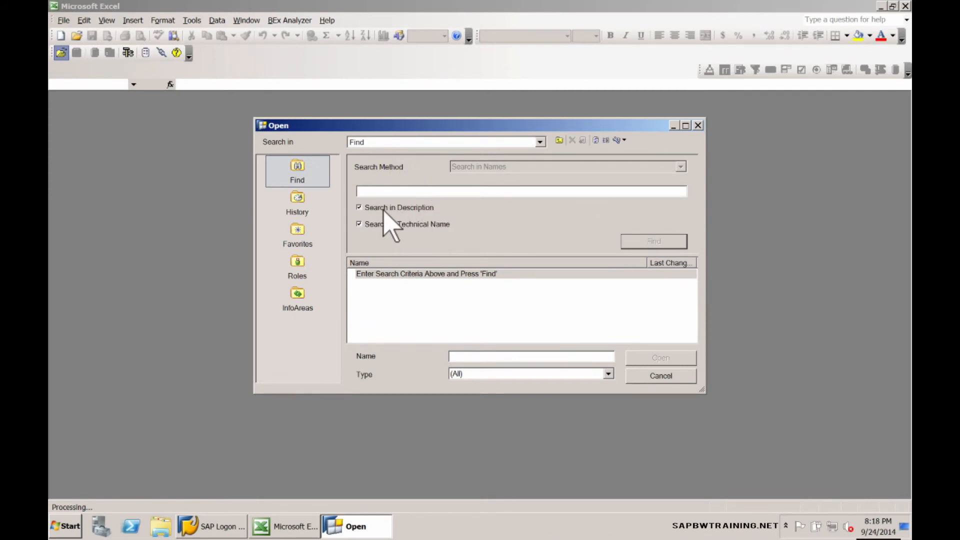
pyautogui.moveTo(462, 230)
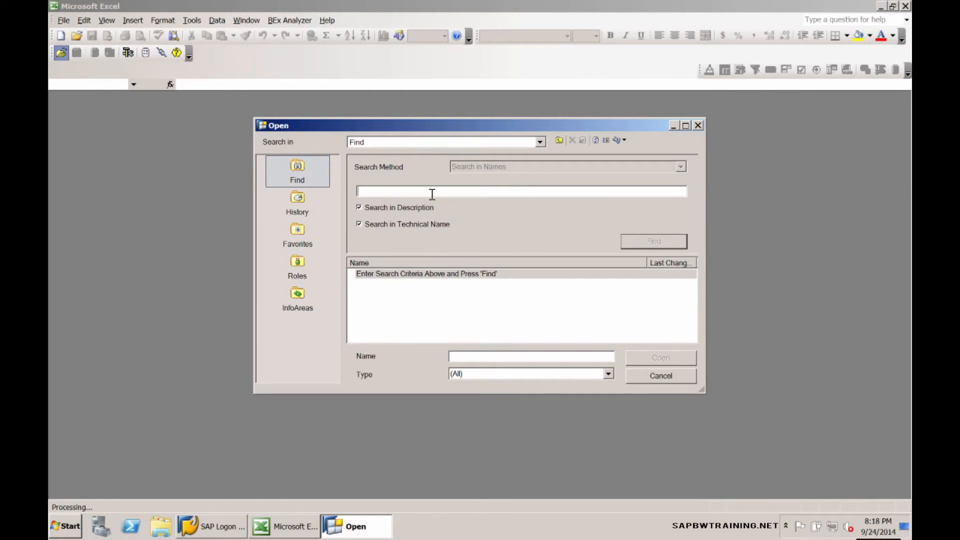
# - Search the BEx Open dialog for 'sales' and maximize the result list
pyautogui.write('sales')
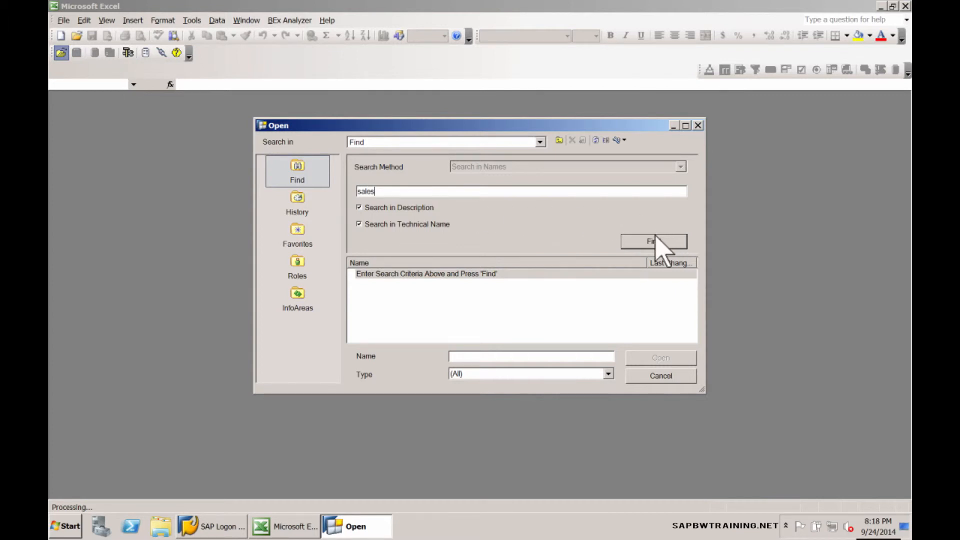
pyautogui.moveTo(395, 230)
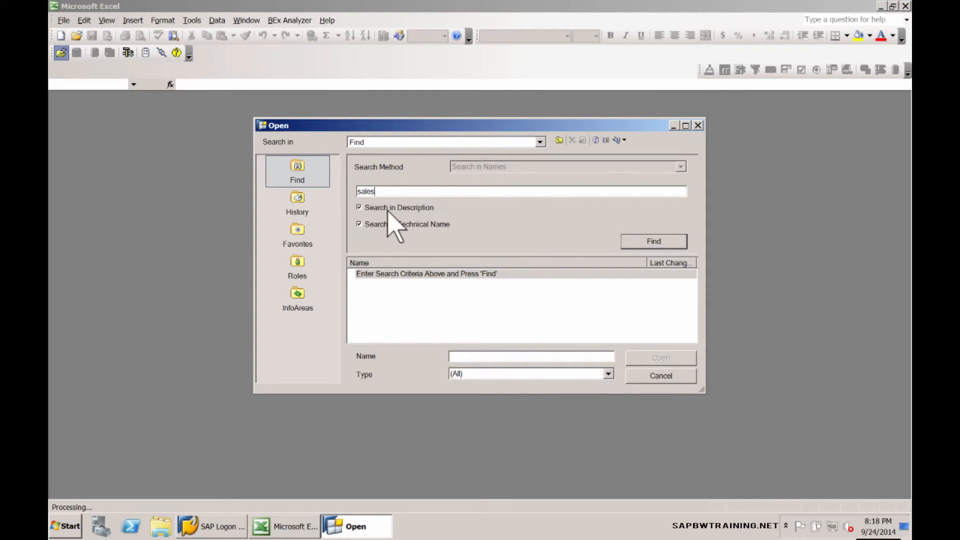
pyautogui.moveTo(468, 236)
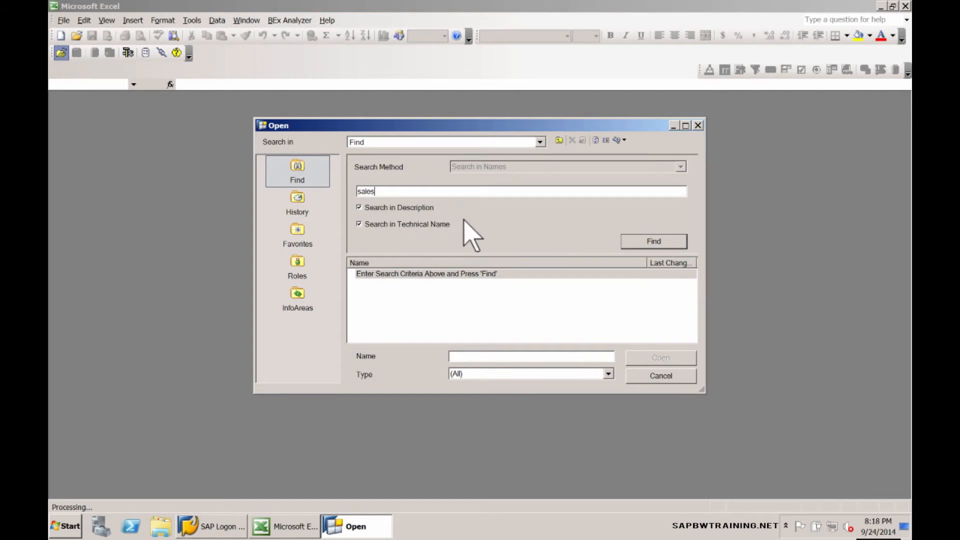
pyautogui.click(653, 241)
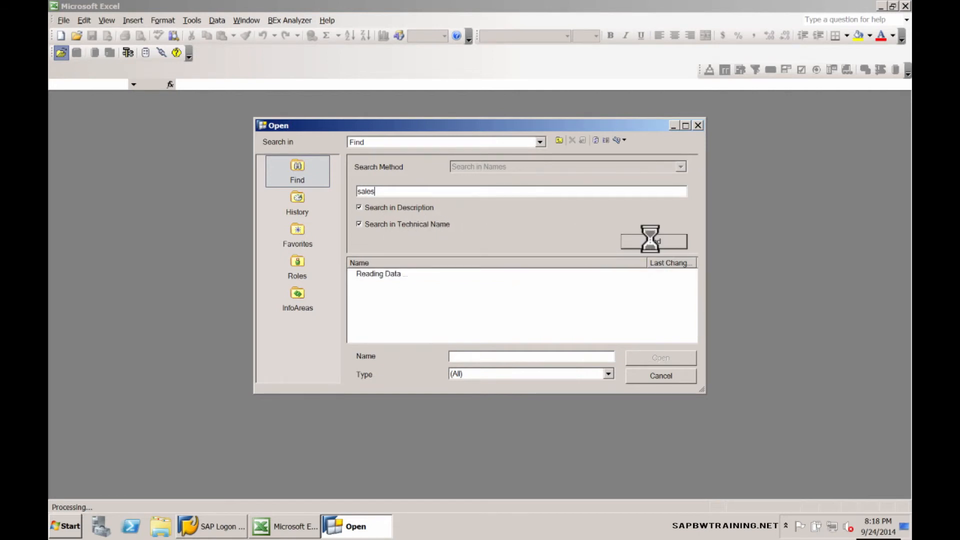
pyautogui.click(653, 241)
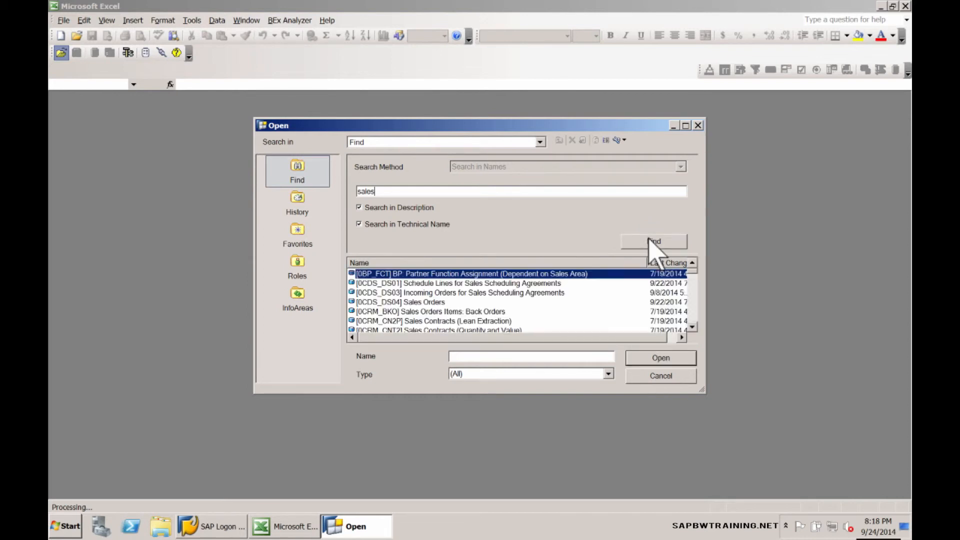
pyautogui.moveTo(690, 138)
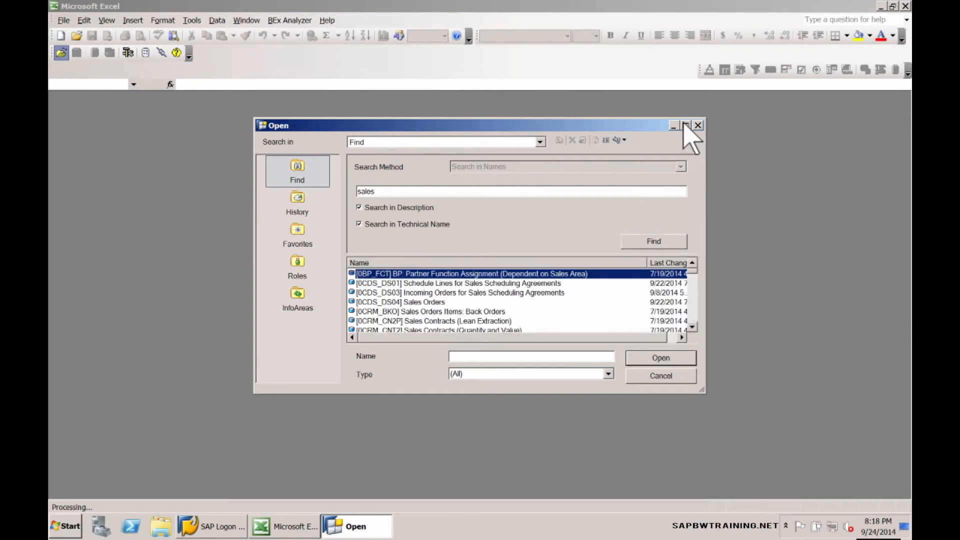
pyautogui.click(673, 125)
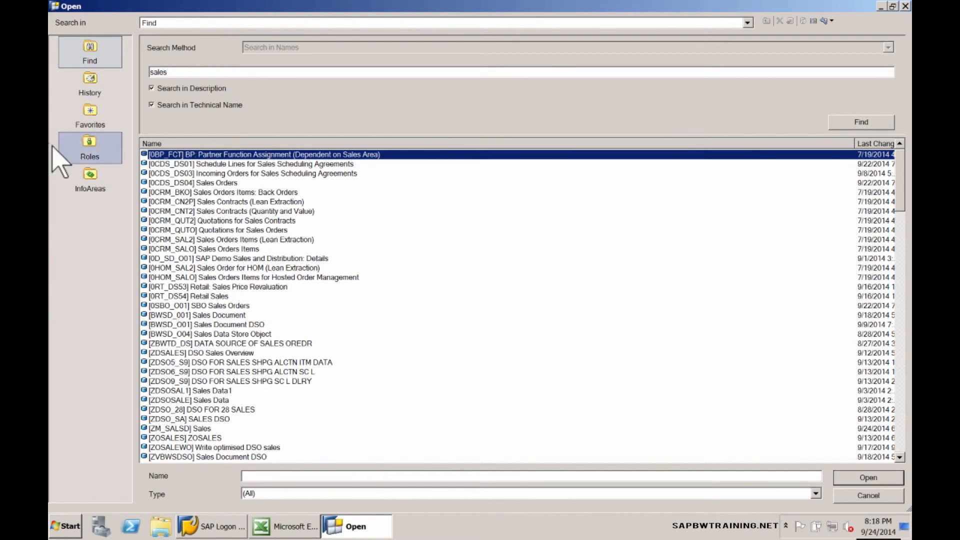
# - Select query ZSD_C01_001 from the sales results and open it into the workbook
pyautogui.click(250, 163)
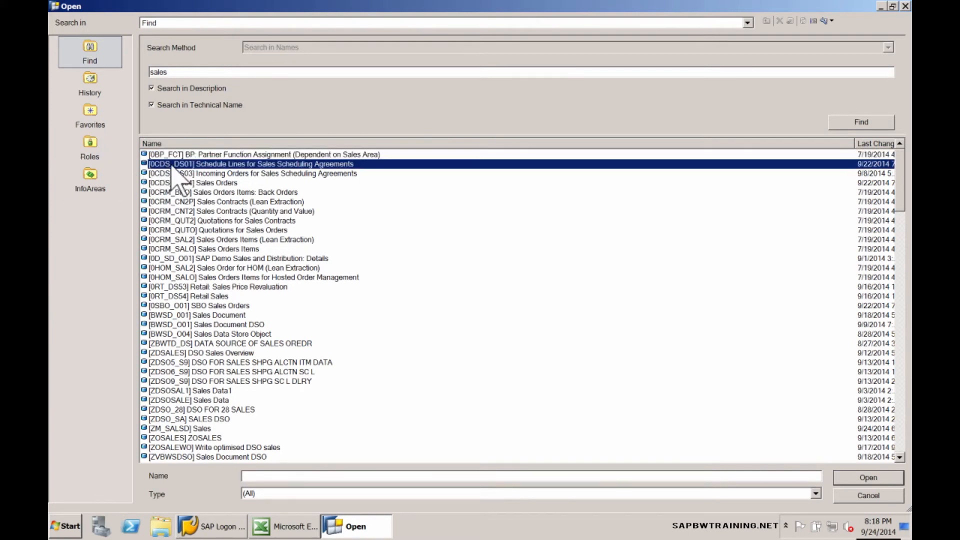
pyautogui.moveTo(205, 352)
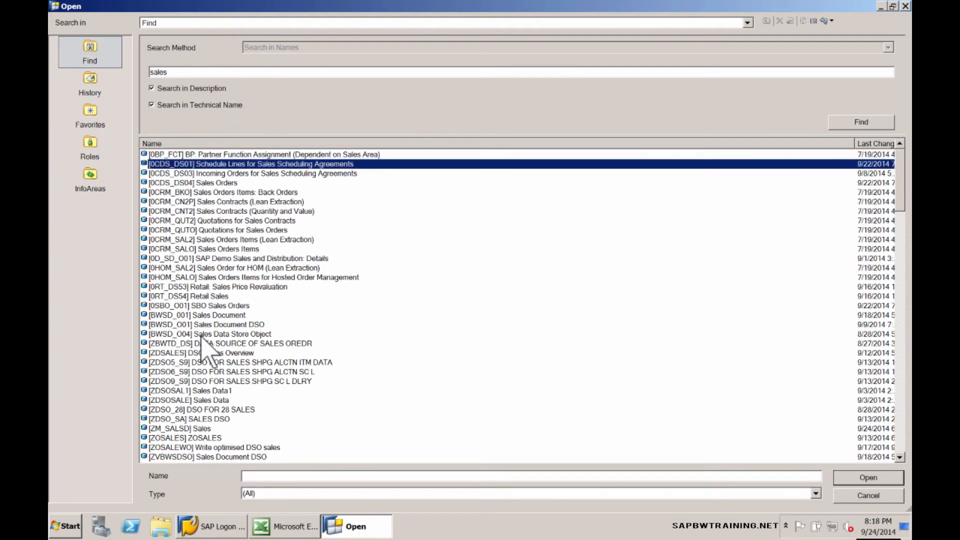
pyautogui.moveTo(275, 321)
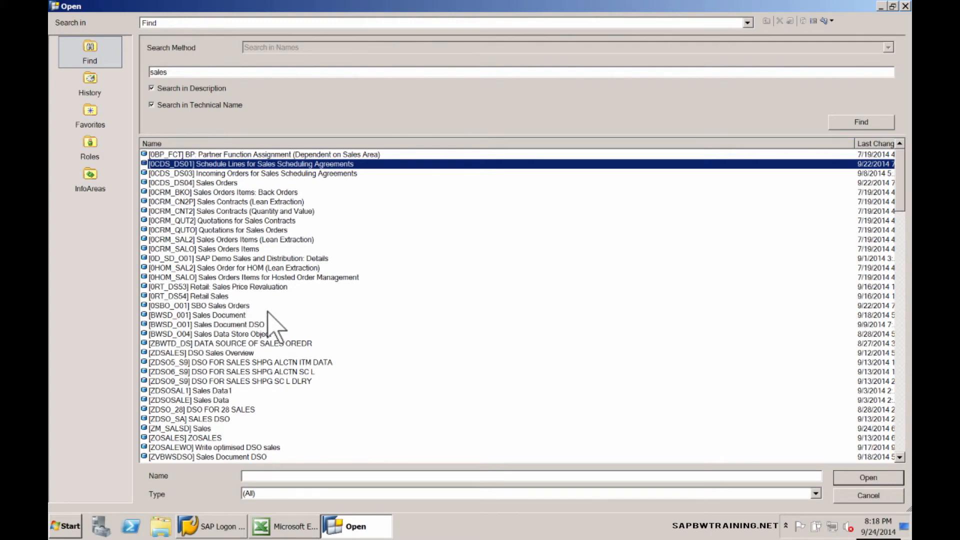
pyautogui.moveTo(168, 303)
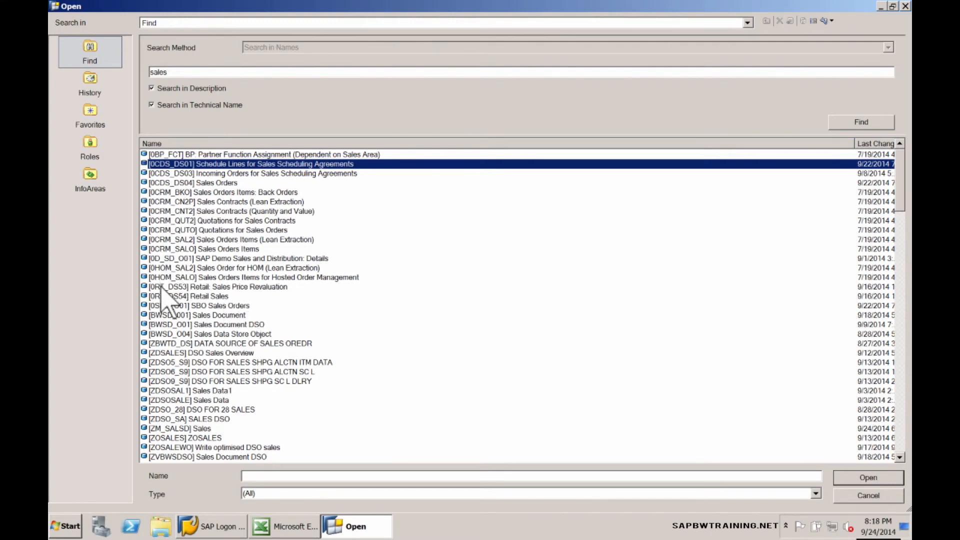
pyautogui.moveTo(167, 184)
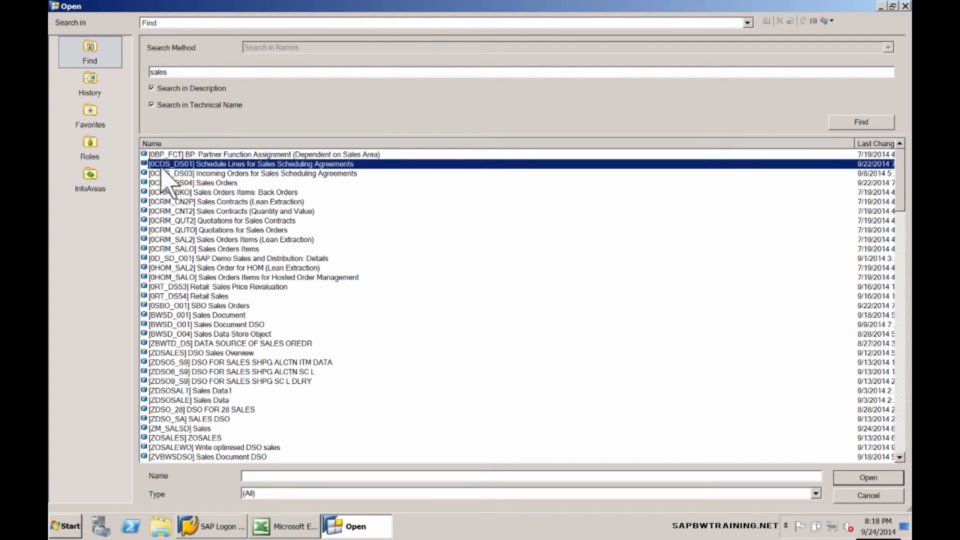
pyautogui.moveTo(153, 223)
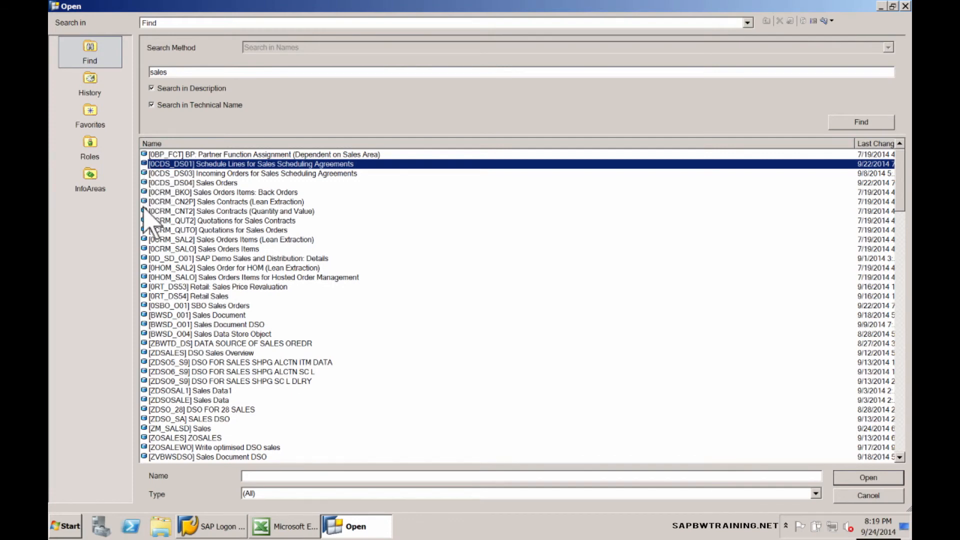
pyautogui.moveTo(153, 303)
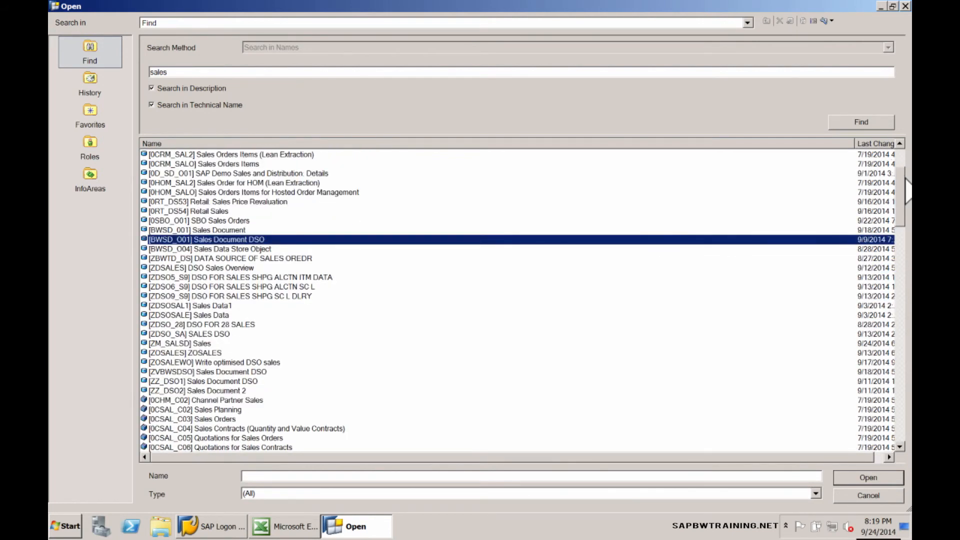
pyautogui.scroll(-3)
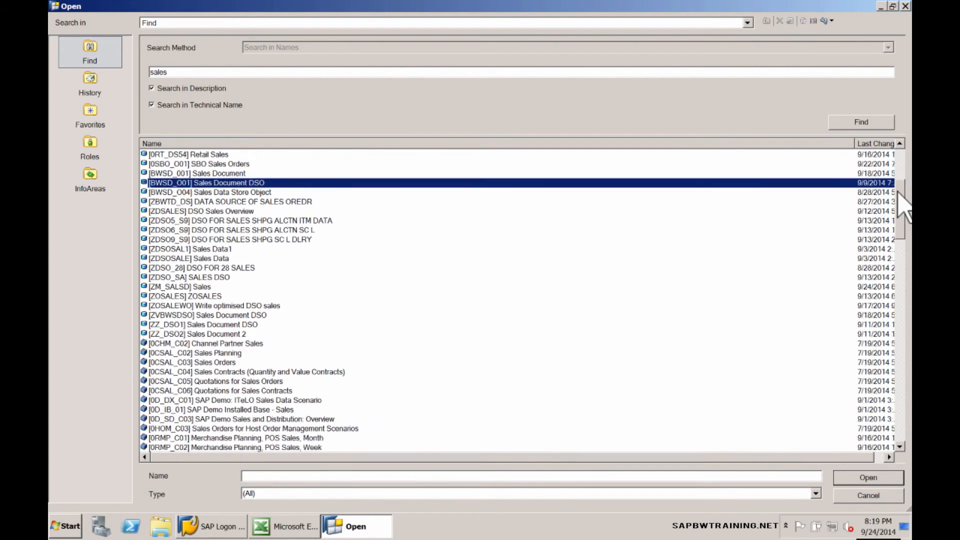
pyautogui.scroll(-3)
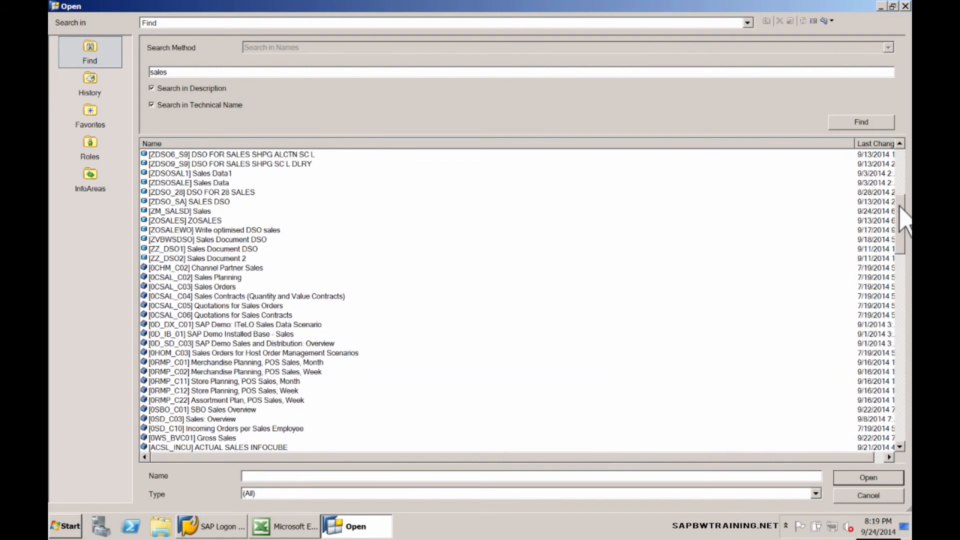
pyautogui.scroll(-3)
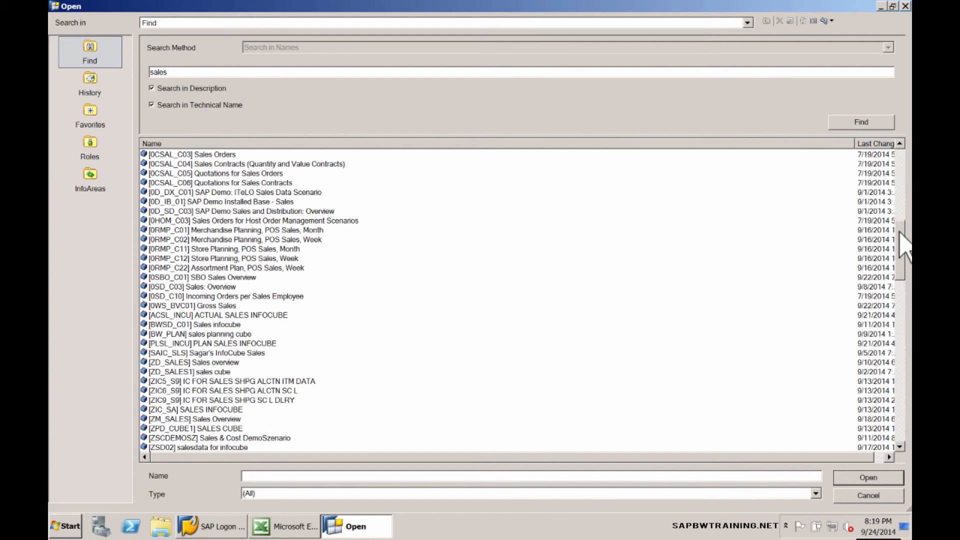
pyautogui.click(867, 477)
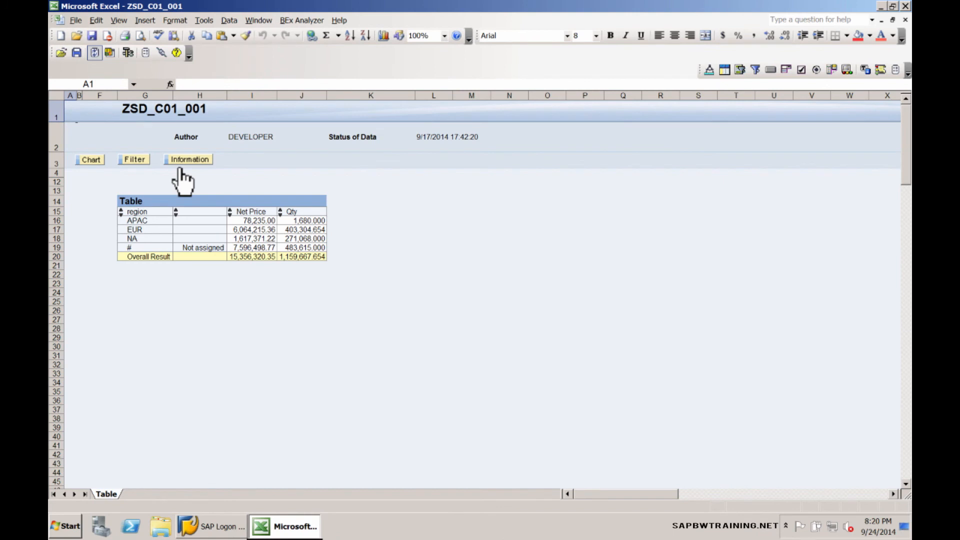
pyautogui.moveTo(145, 204)
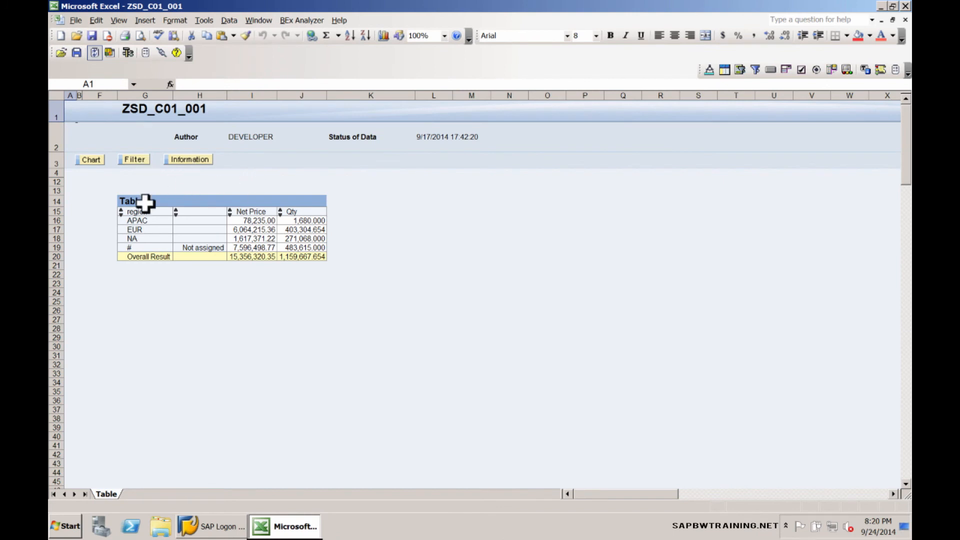
pyautogui.moveTo(250, 233)
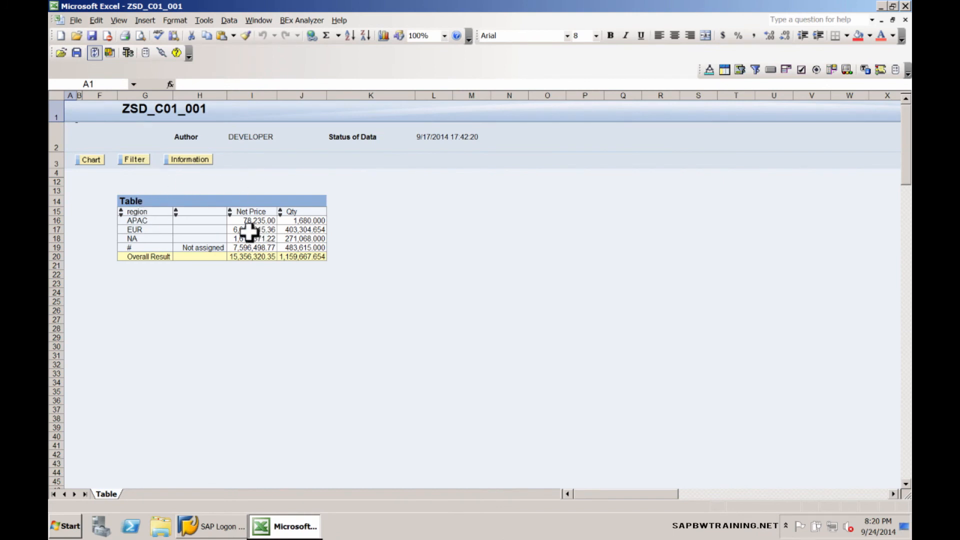
pyautogui.moveTo(266, 257)
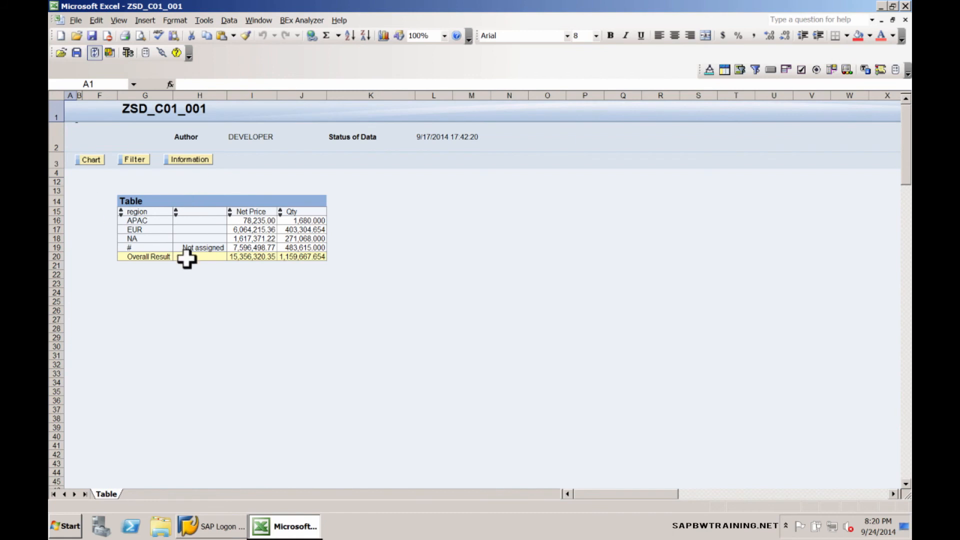
pyautogui.moveTo(194, 273)
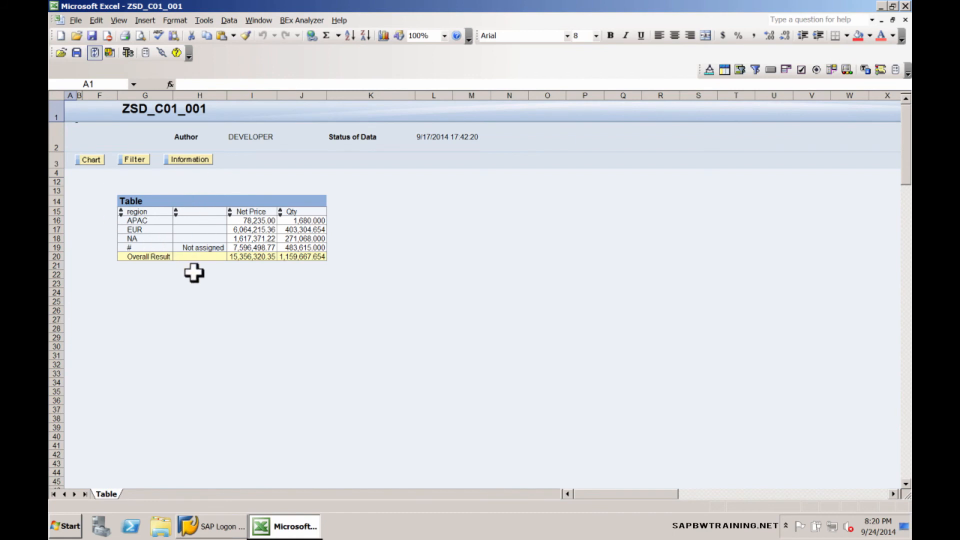